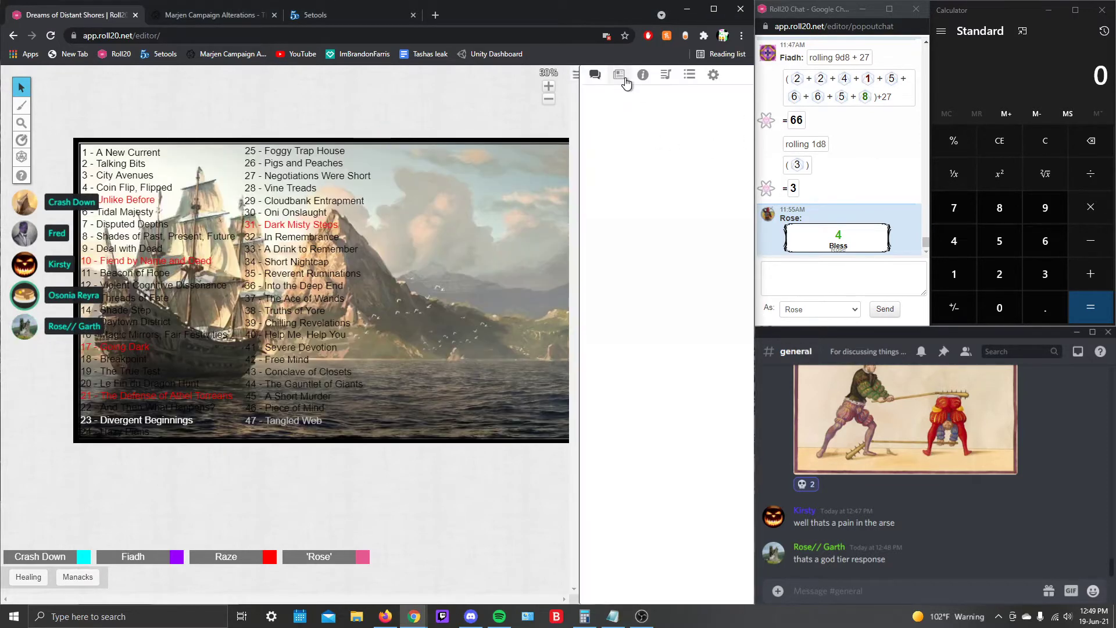
Step: Display the spider-pit battle map and the Scroll of Elder Dampening handout's protection rules
{"action": "left_click", "coordinate": [618, 74]}
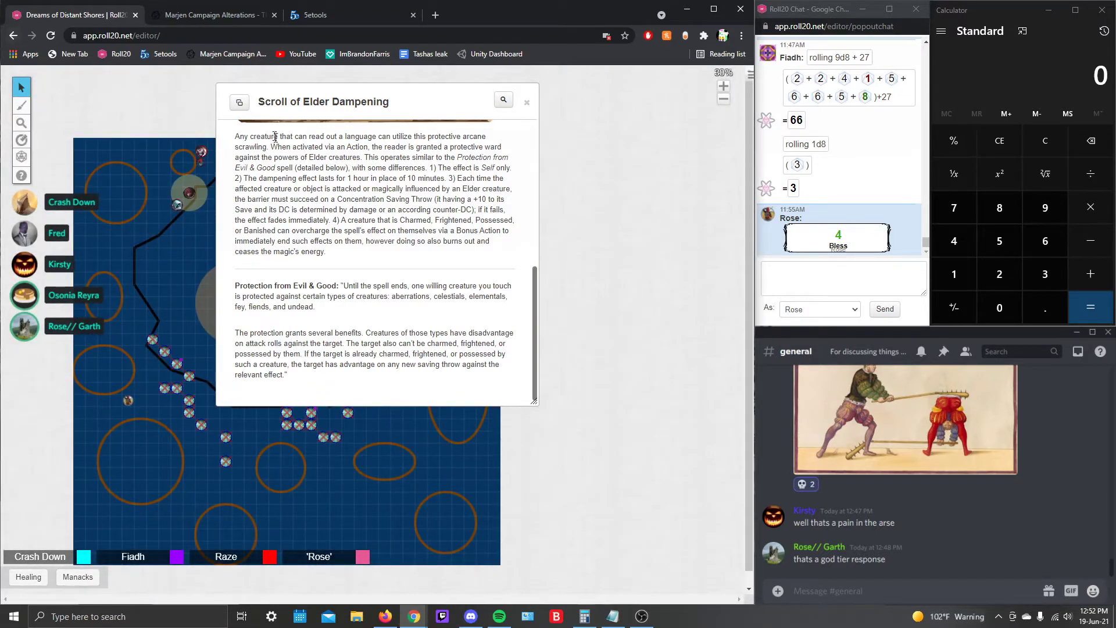
Step: Close the Scroll of Elder Dampening handout to reveal the full battle map and tokens
{"action": "left_click", "coordinate": [526, 102]}
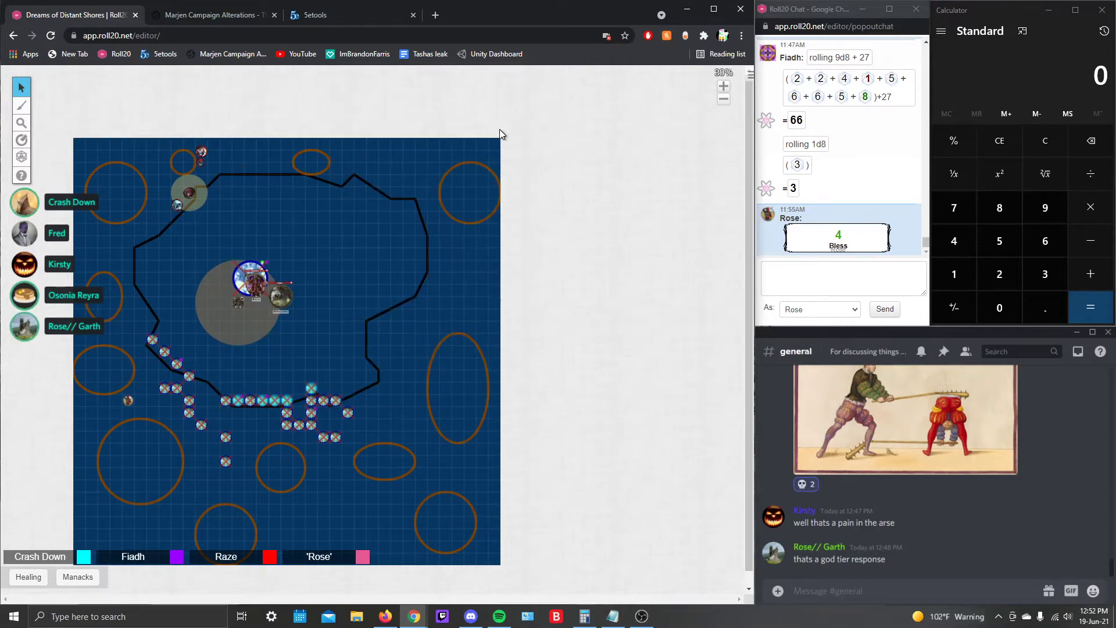
{"action": "mouse_move", "coordinate": [288, 319]}
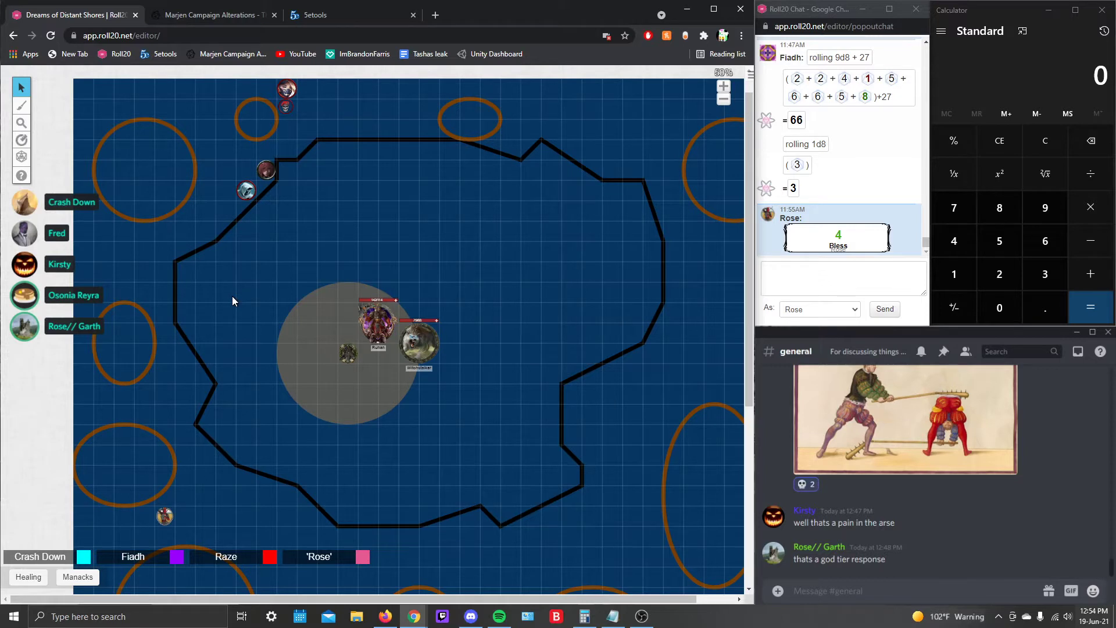
{"action": "left_click", "coordinate": [244, 193]}
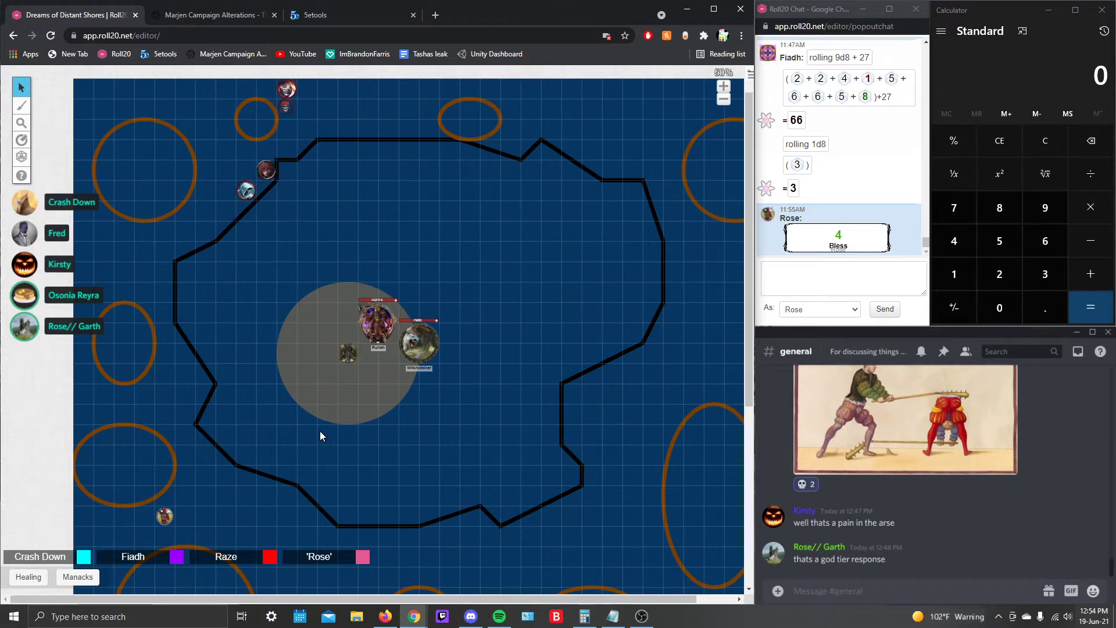
{"action": "mouse_move", "coordinate": [308, 378]}
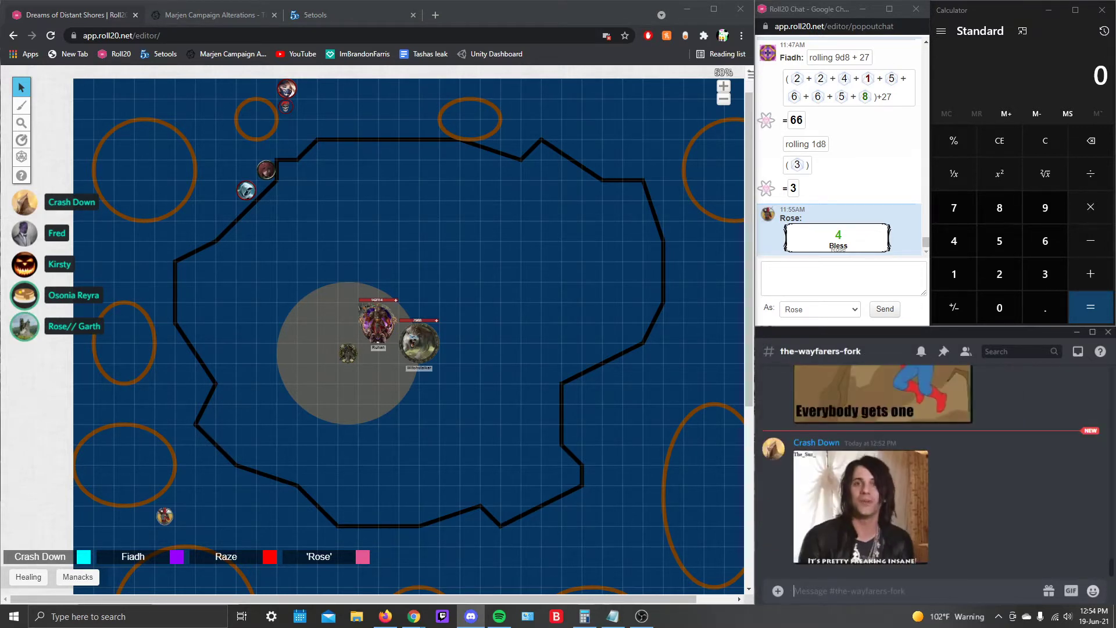
{"action": "mouse_move", "coordinate": [981, 507]}
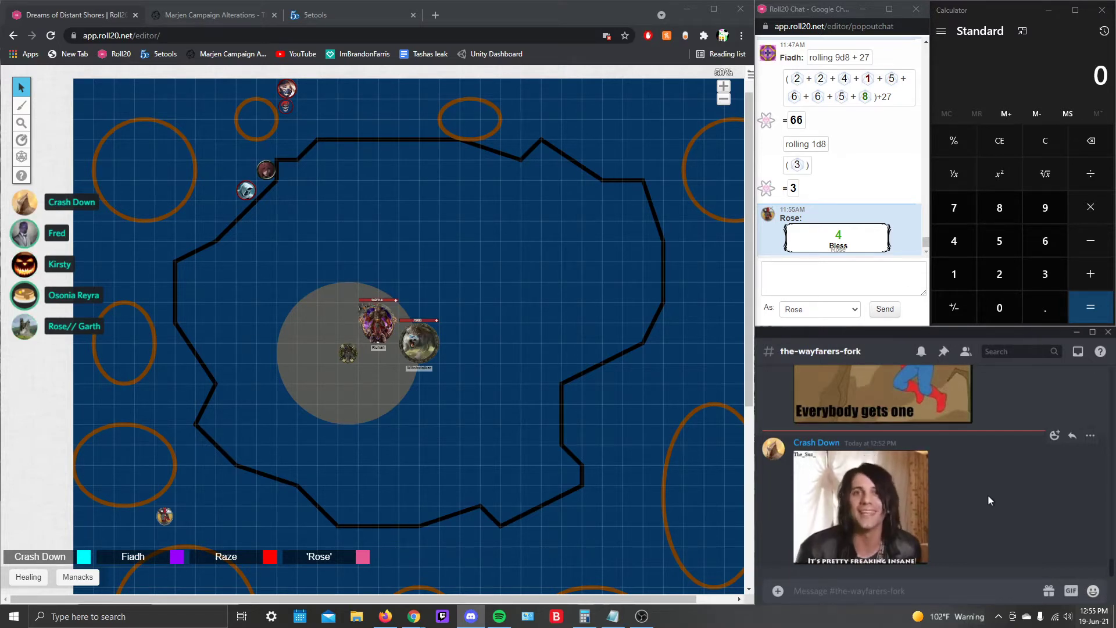
{"action": "mouse_move", "coordinate": [985, 510]}
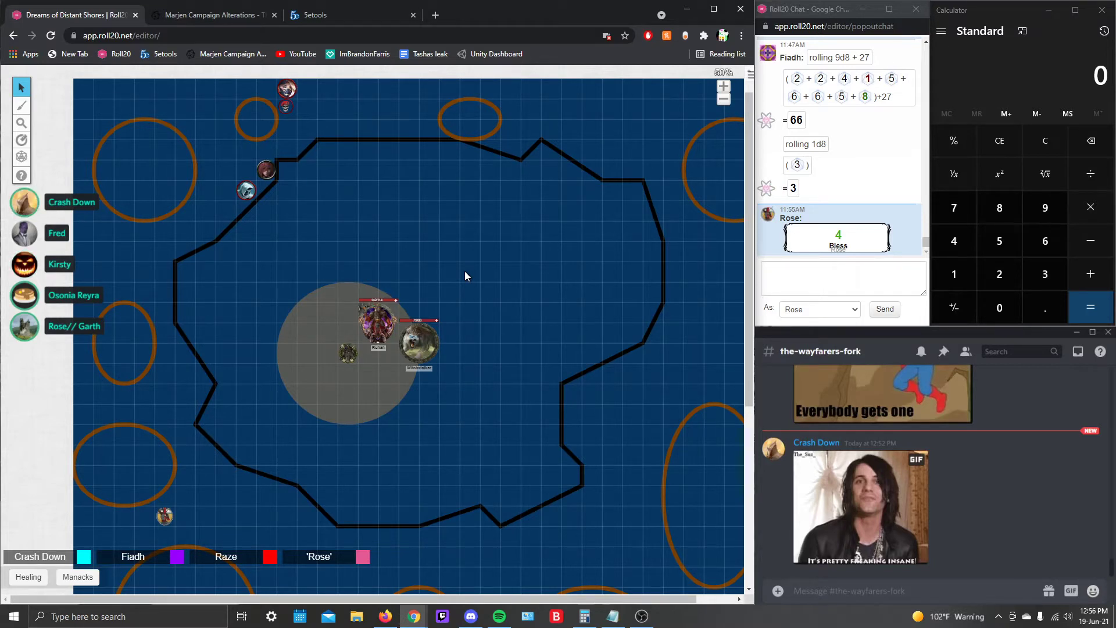
{"action": "mouse_move", "coordinate": [494, 276]}
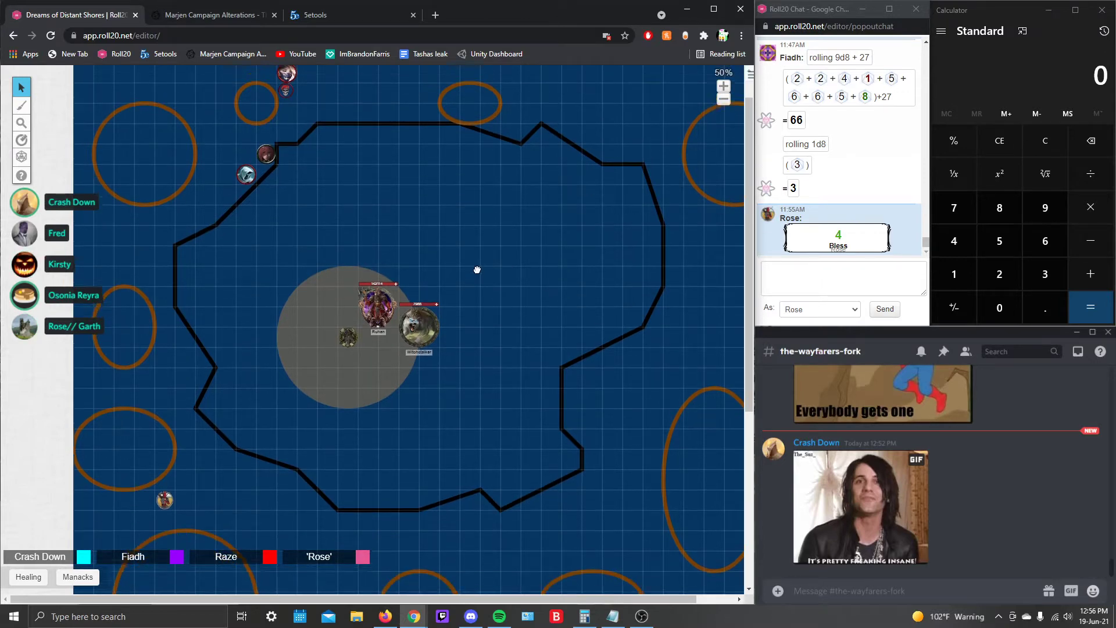
{"action": "left_click", "coordinate": [722, 86]}
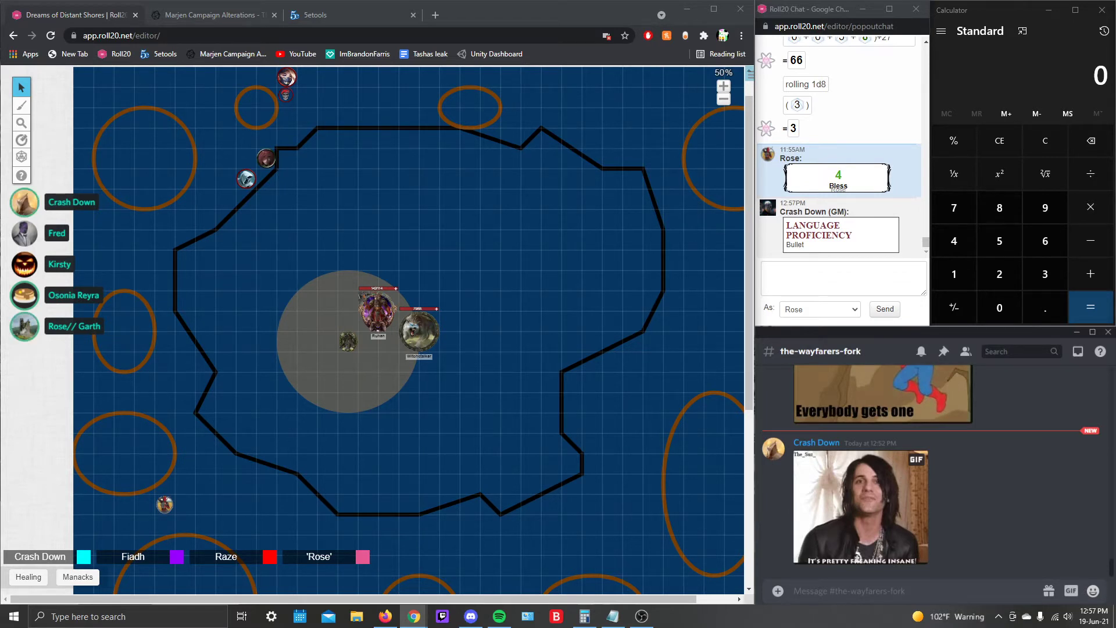
Step: Nudge the reddish token slightly left inside the grey aura circle
{"action": "left_click", "coordinate": [389, 373]}
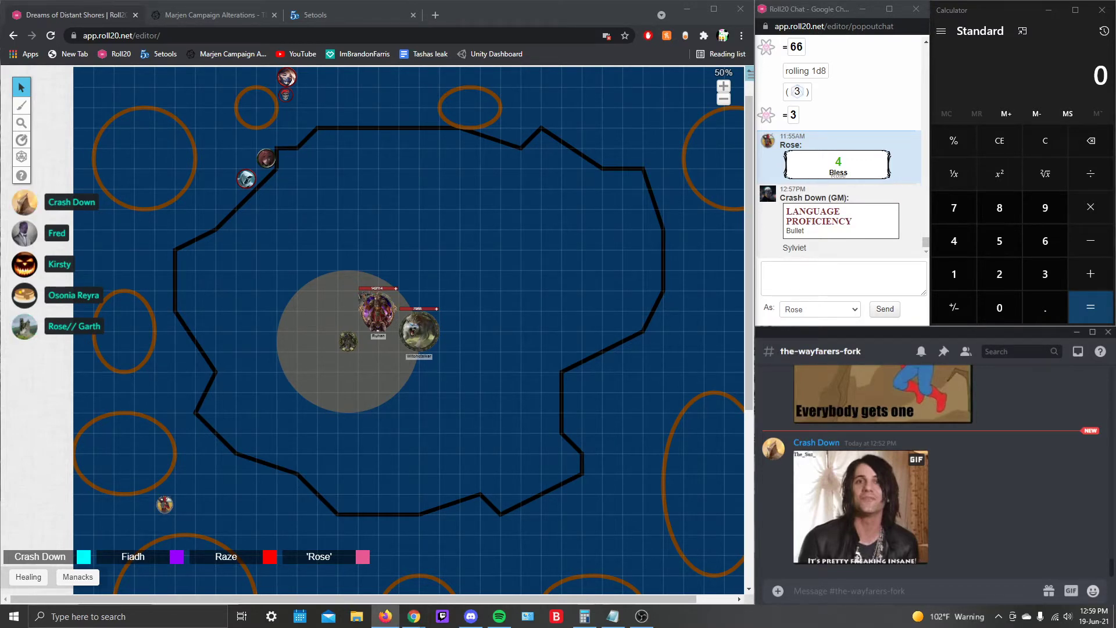
{"action": "mouse_move", "coordinate": [948, 574]}
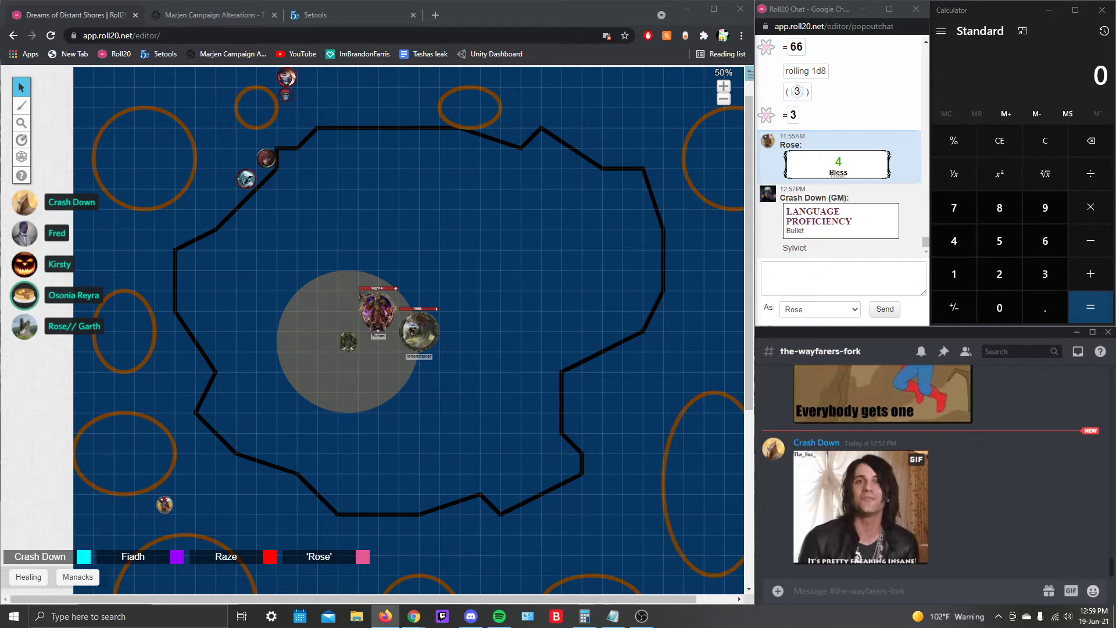
{"action": "mouse_move", "coordinate": [1040, 335]}
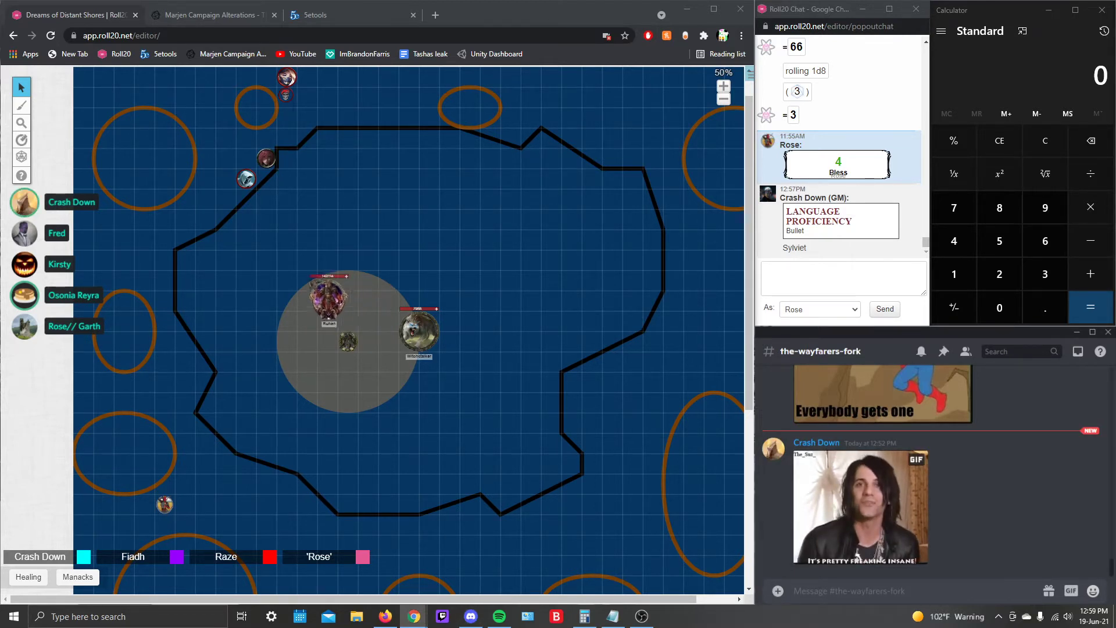
Step: Place the reddish token on the pit's left edge and switch to the 5etools tab
{"action": "left_click_drag", "start_coordinate": [327, 296], "coordinate": [213, 270]}
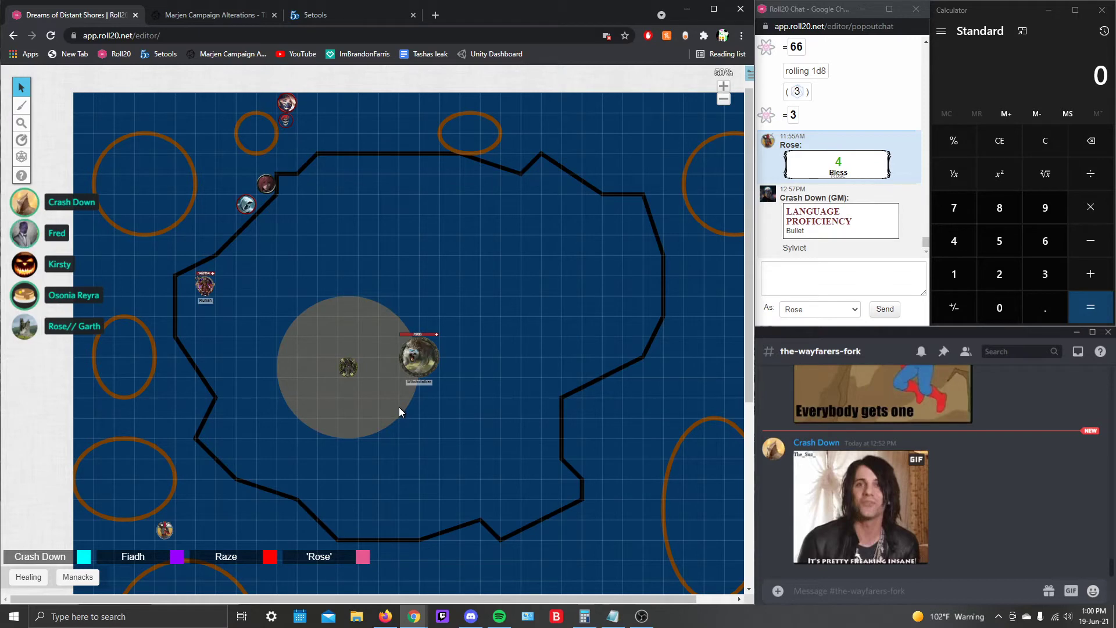
{"action": "left_click", "coordinate": [333, 14]}
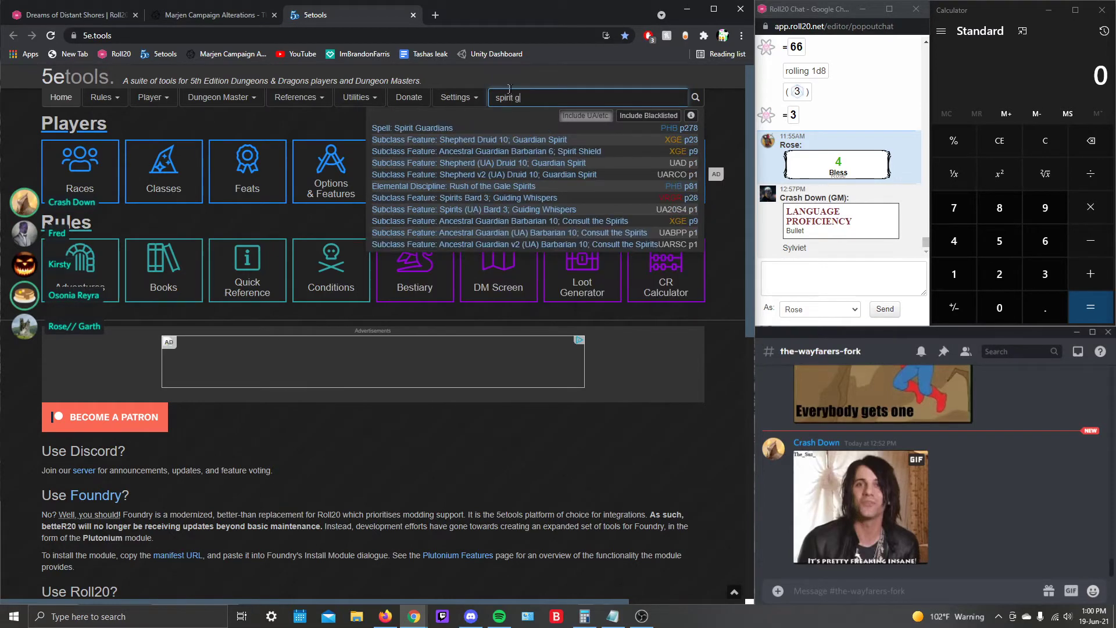
Step: Open the Spirit Guardians spell entry in 5etools, then return to the Roll20 map
{"action": "left_click", "coordinate": [411, 127]}
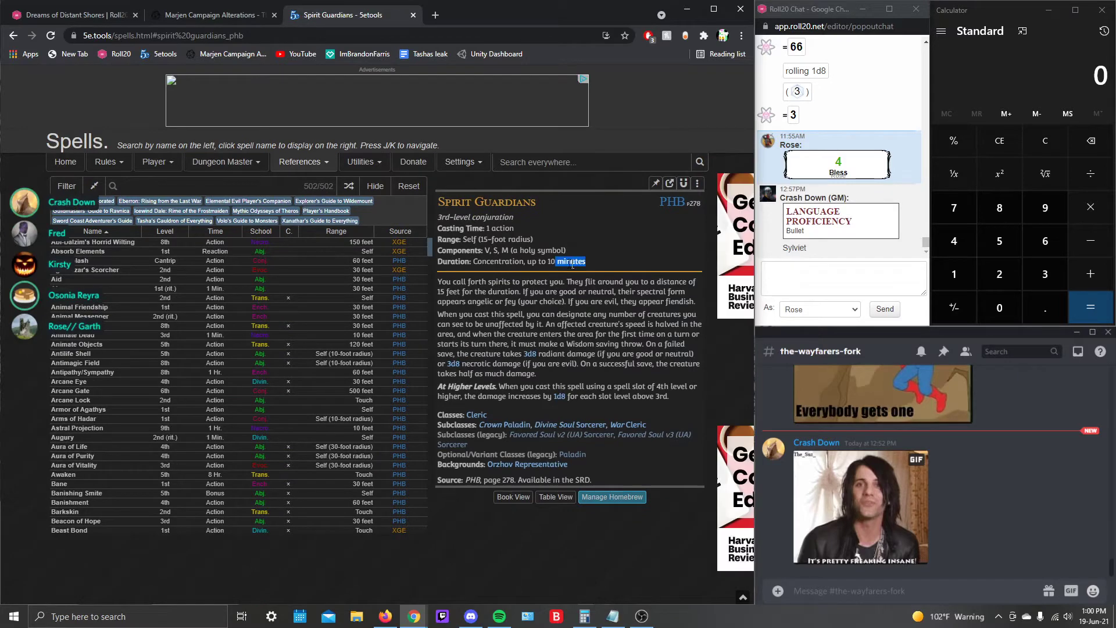
{"action": "left_click", "coordinate": [71, 14]}
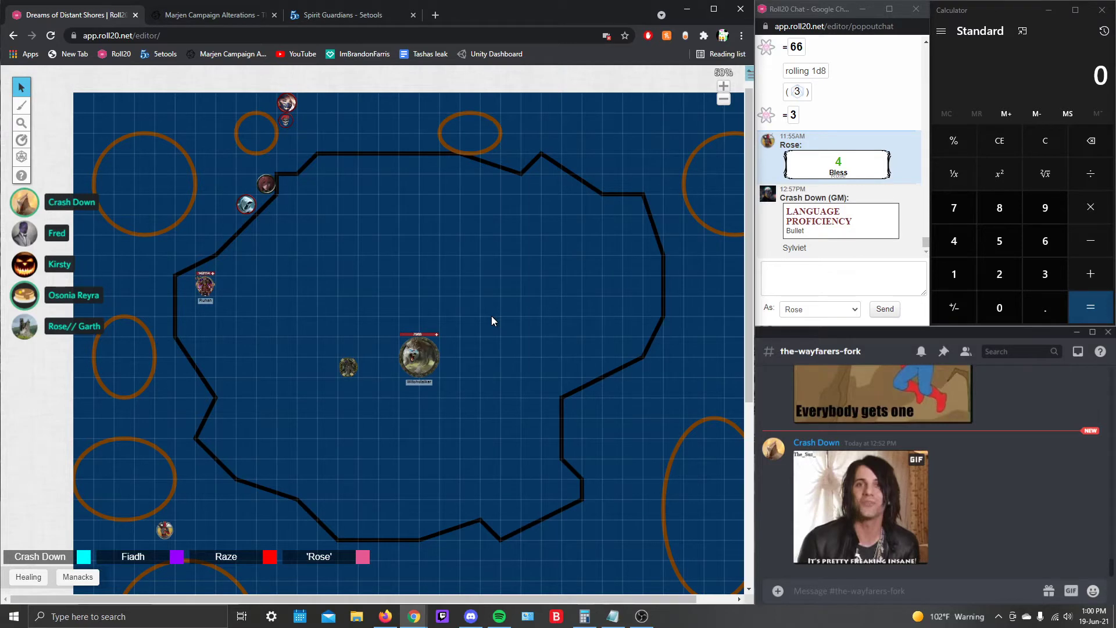
{"action": "mouse_move", "coordinate": [424, 270]}
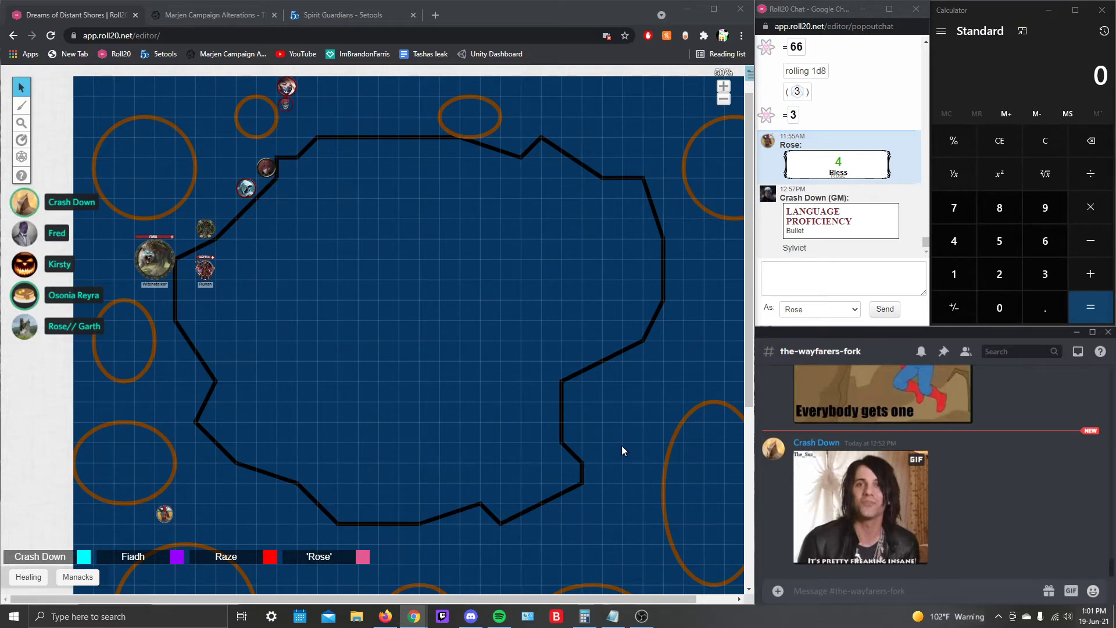
{"action": "mouse_move", "coordinate": [371, 481]}
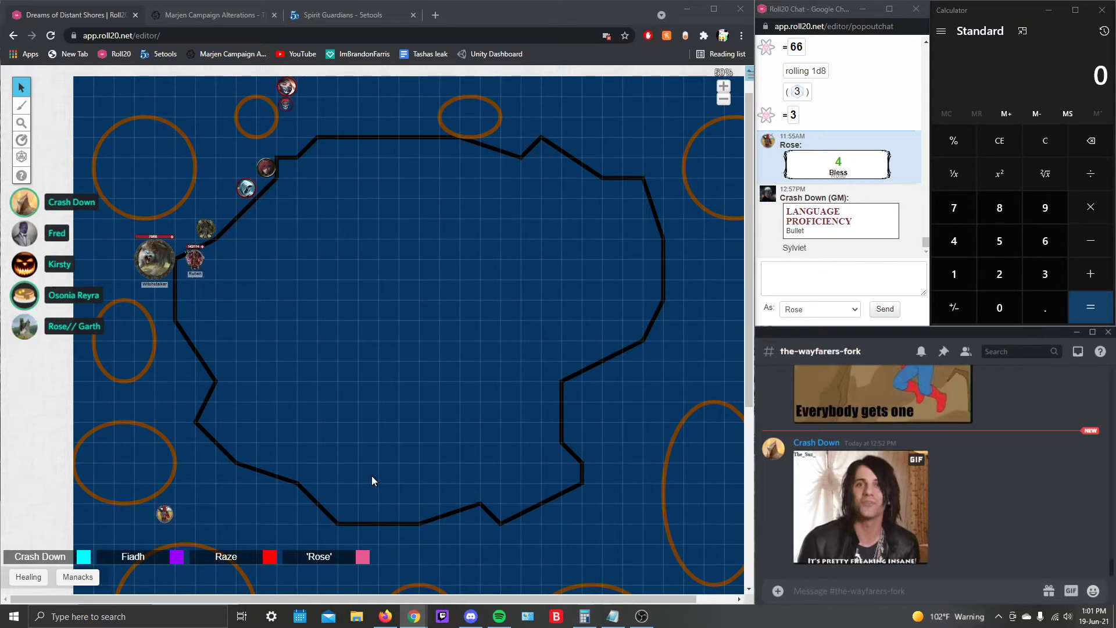
Step: Reposition the lower-left token onto the western pit edge and the top token onto the upper rim
{"action": "left_click_drag", "start_coordinate": [194, 256], "coordinate": [185, 249]}
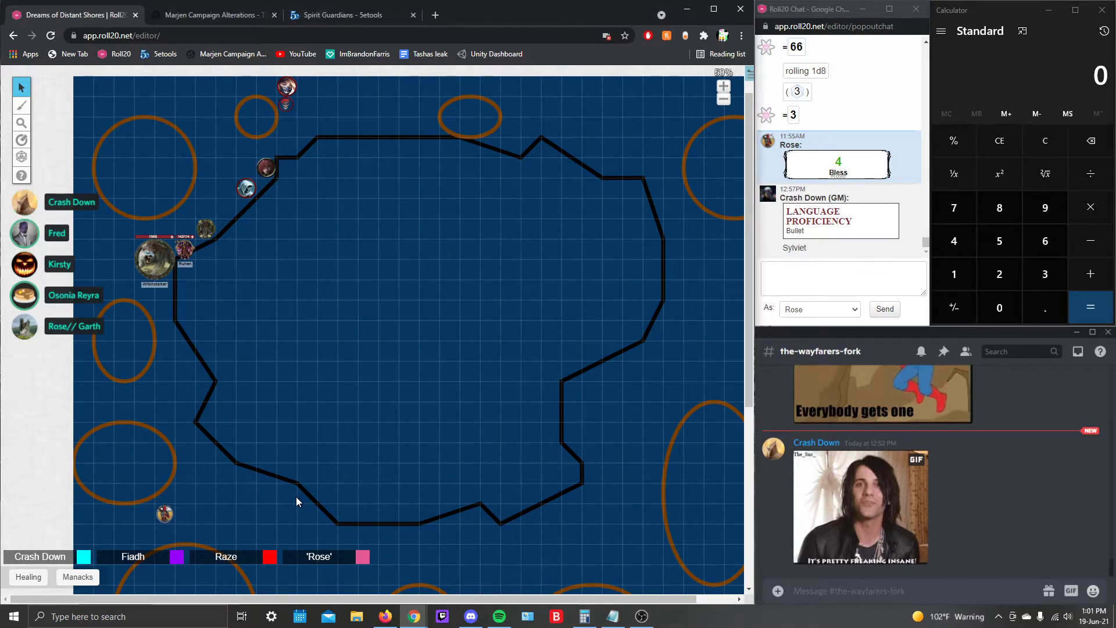
{"action": "mouse_move", "coordinate": [319, 521]}
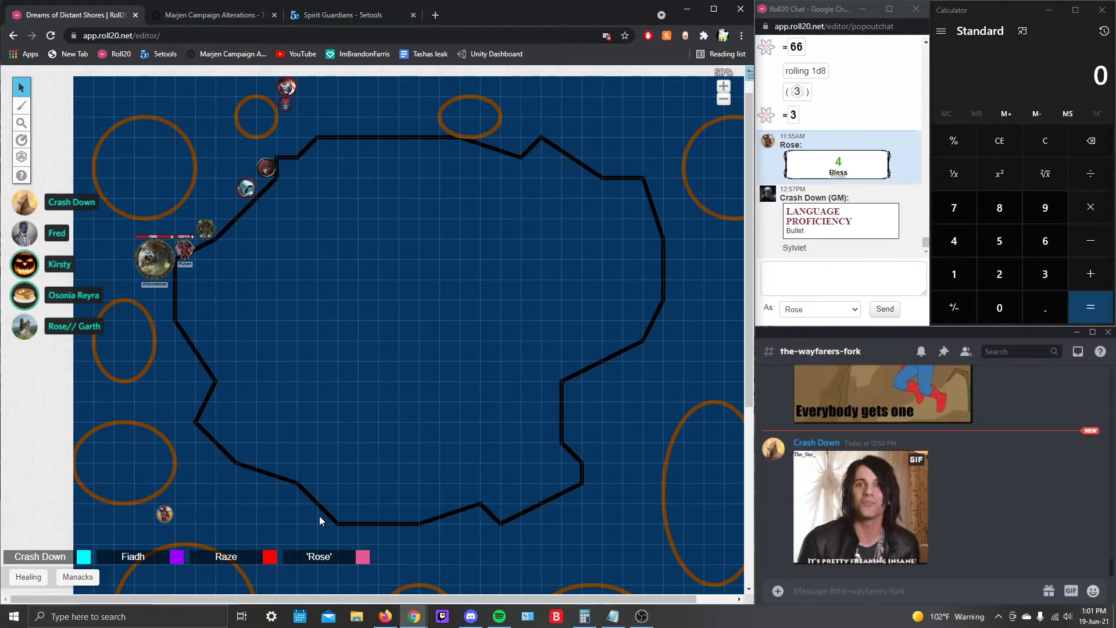
{"action": "mouse_move", "coordinate": [226, 512]}
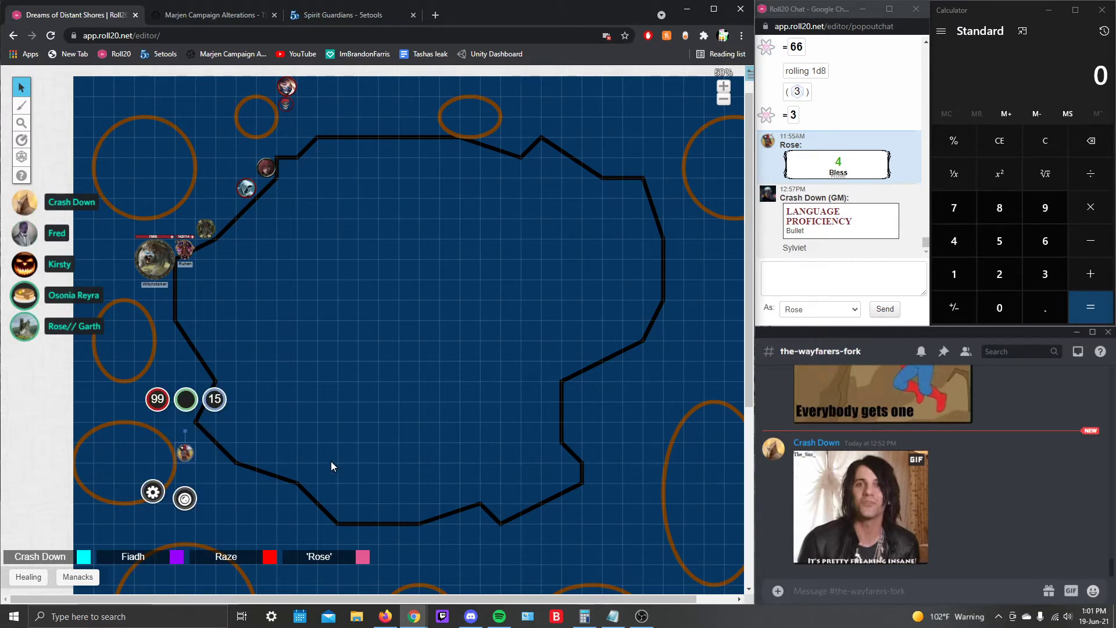
{"action": "left_click_drag", "start_coordinate": [286, 86], "coordinate": [307, 107]}
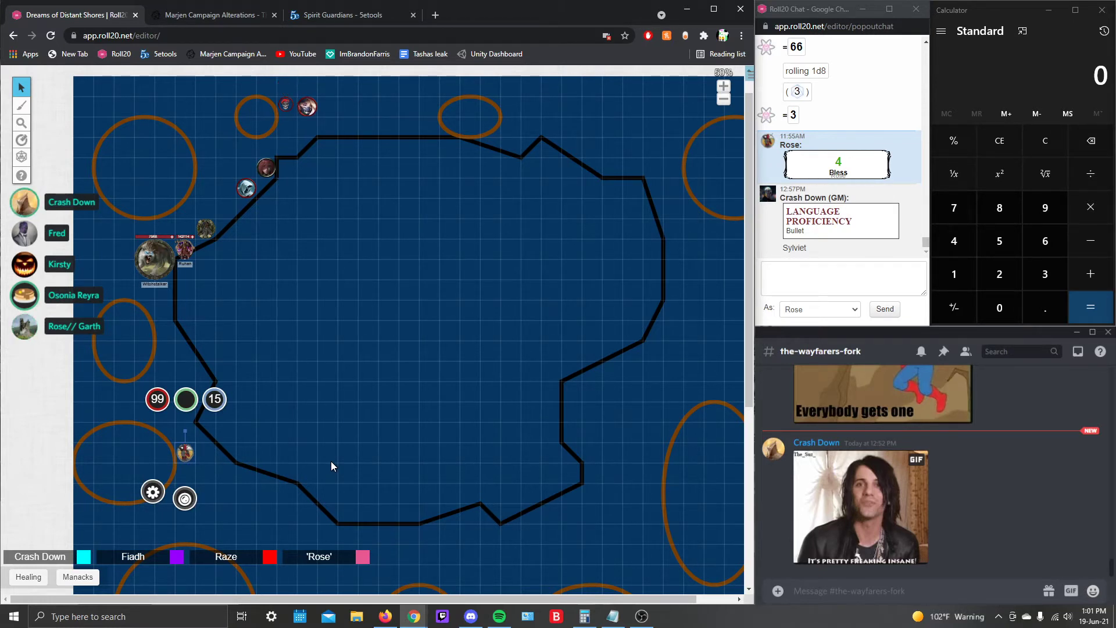
{"action": "left_click_drag", "start_coordinate": [308, 107], "coordinate": [286, 128]}
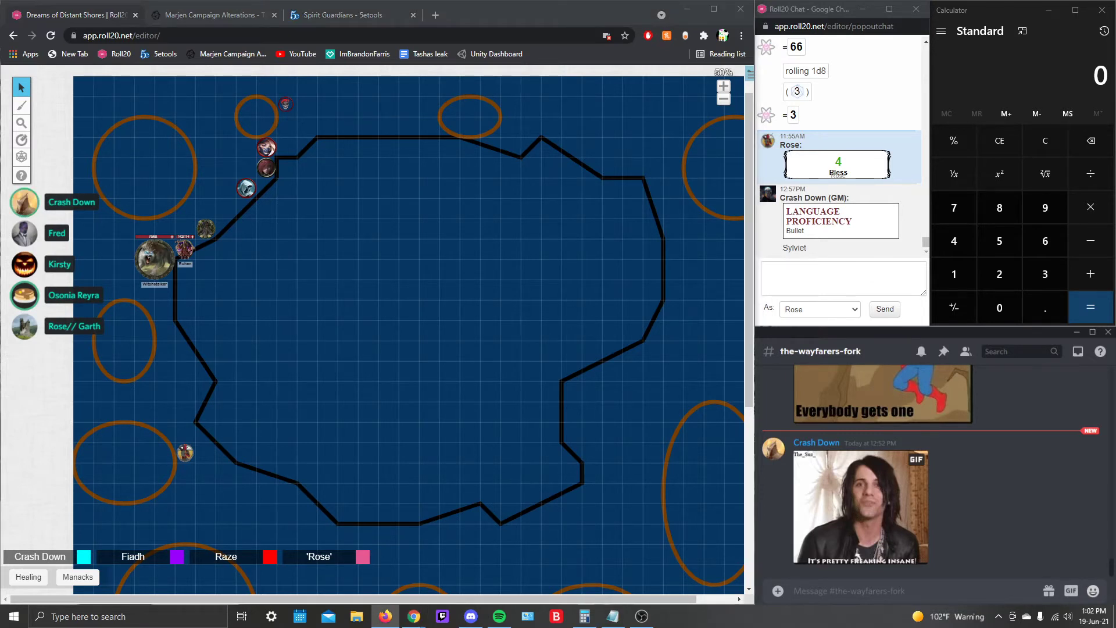
{"action": "mouse_move", "coordinate": [1039, 387]}
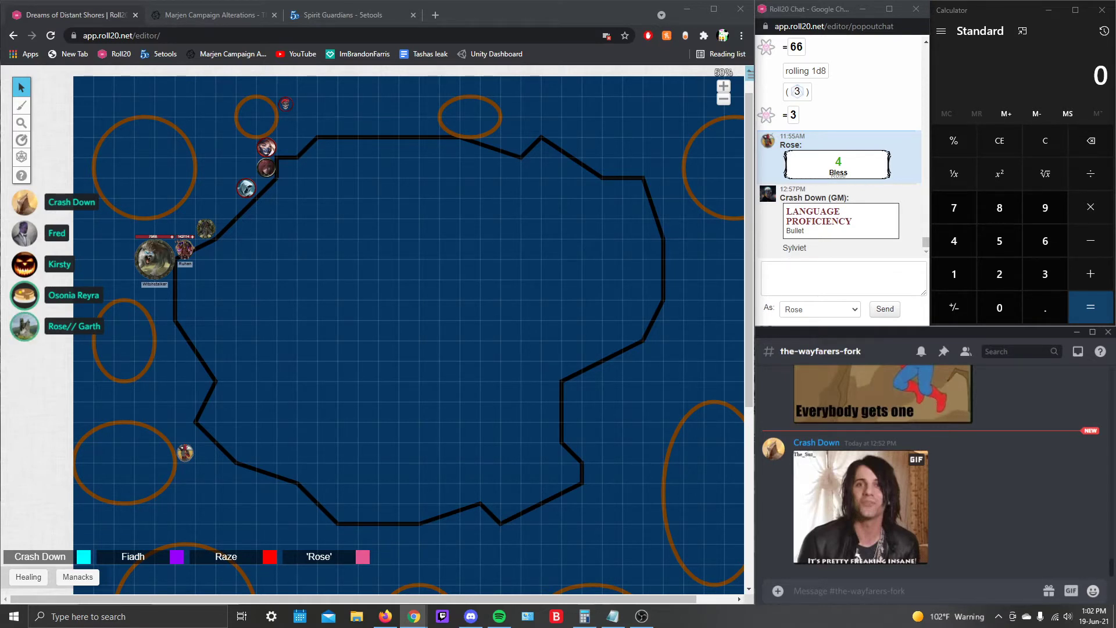
Step: Slide a token along the upper-left pit edge and add a status marker to the lower-left token
{"action": "left_click_drag", "start_coordinate": [245, 188], "coordinate": [226, 208]}
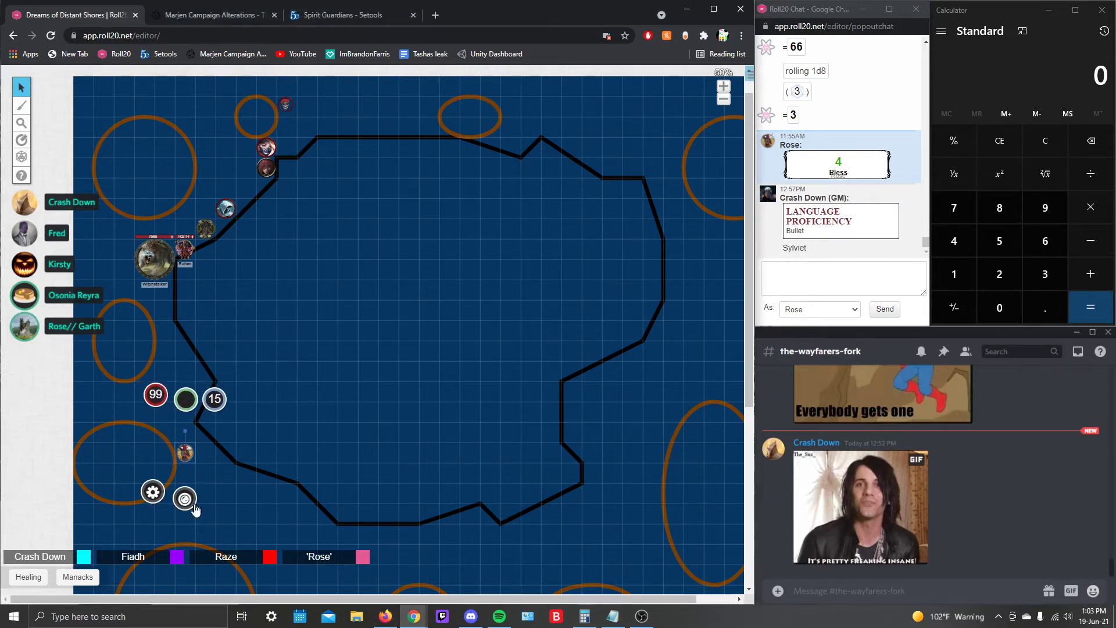
{"action": "left_click", "coordinate": [184, 498]}
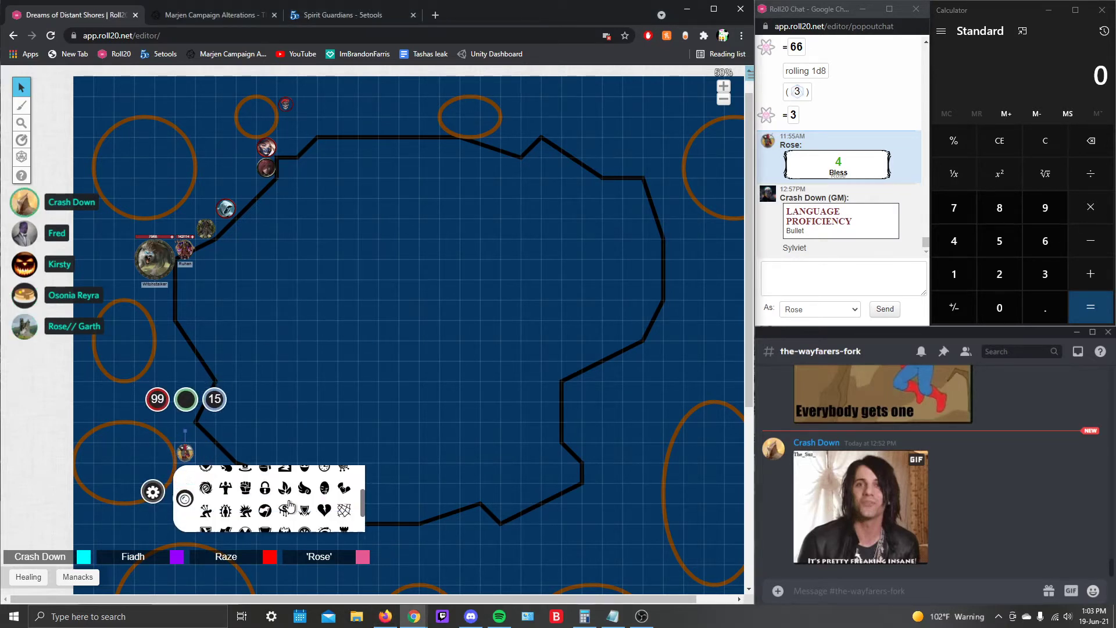
{"action": "left_click", "coordinate": [515, 407]}
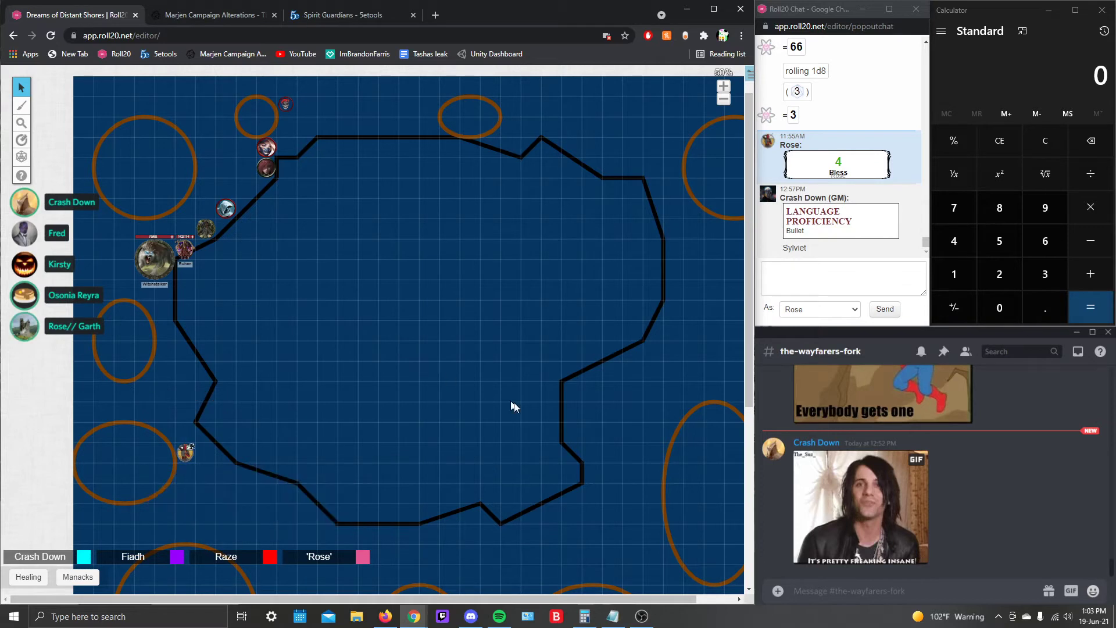
{"action": "mouse_move", "coordinate": [554, 425]}
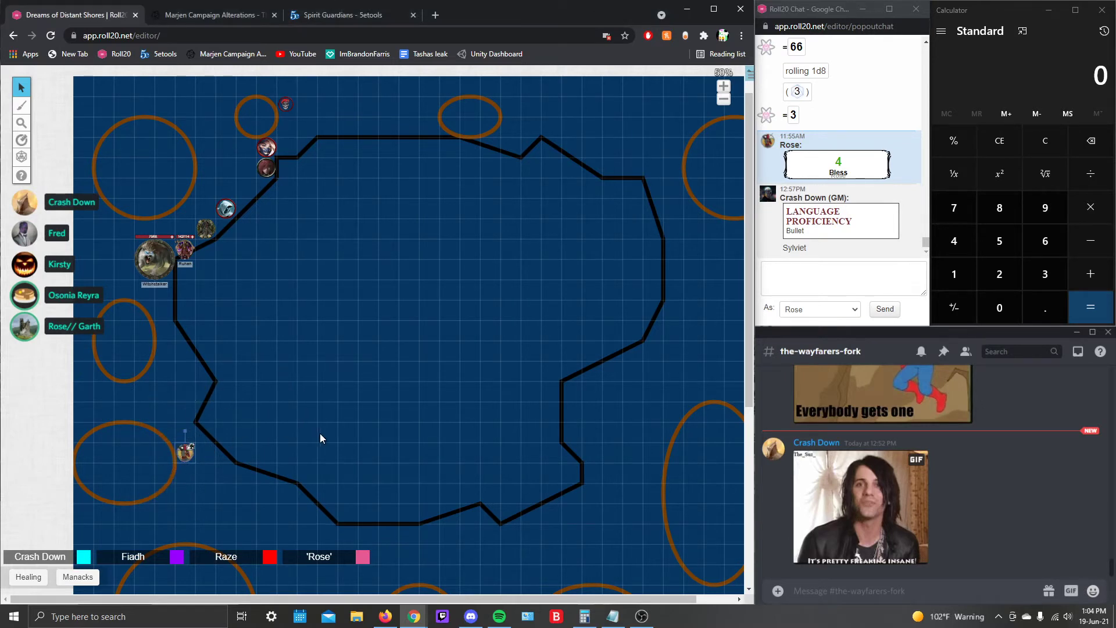
{"action": "mouse_move", "coordinate": [349, 436]}
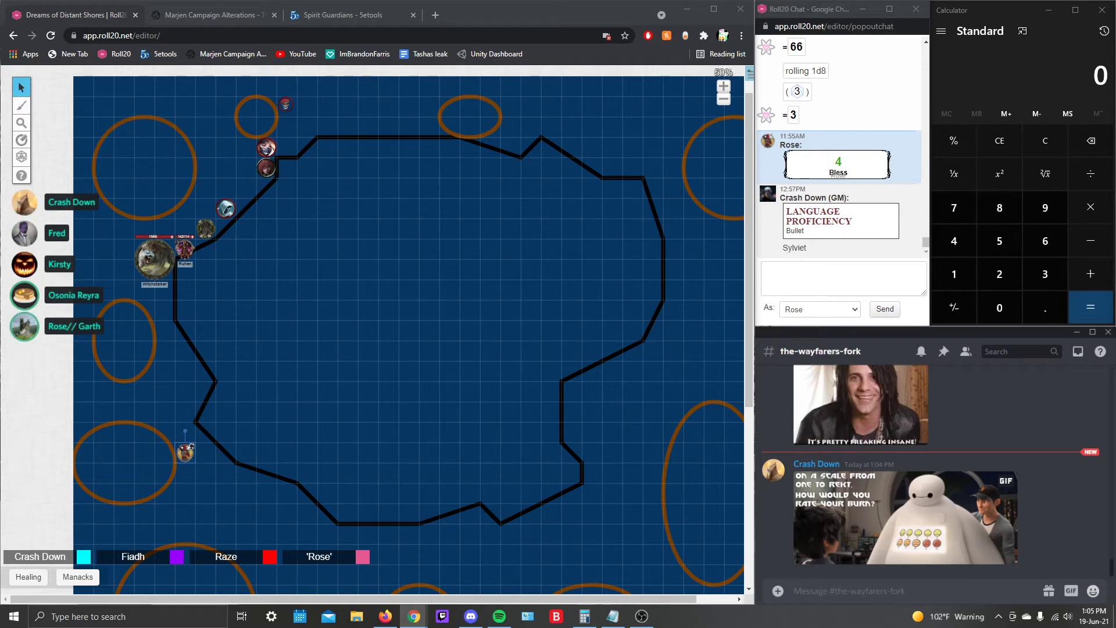
{"action": "scroll", "scroll_direction": "down", "scroll_amount": 3}
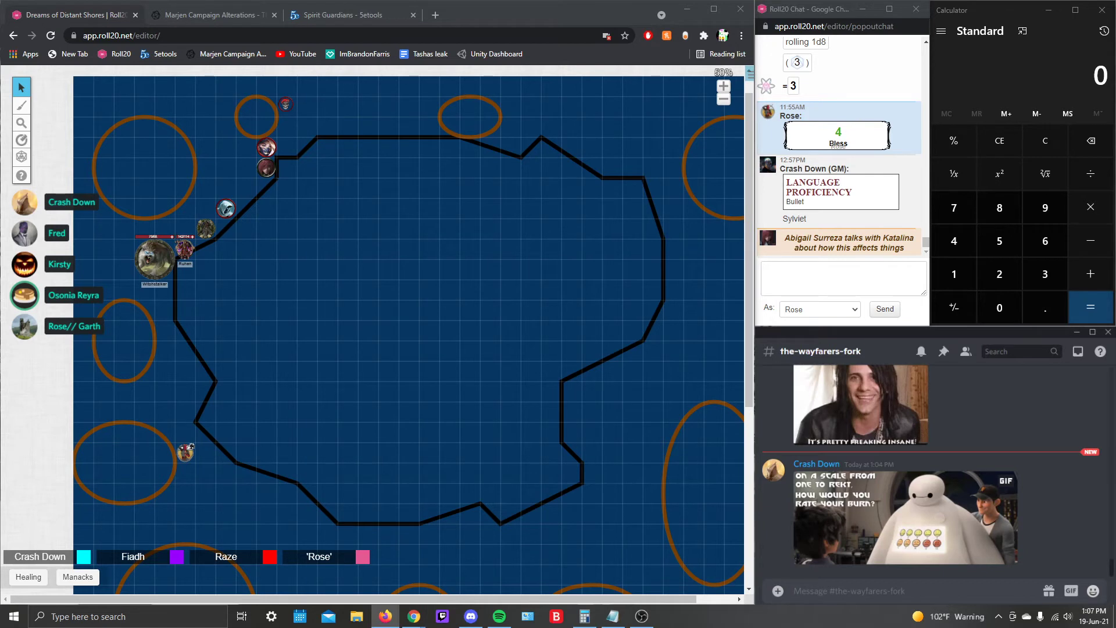
{"action": "mouse_move", "coordinate": [1059, 346]}
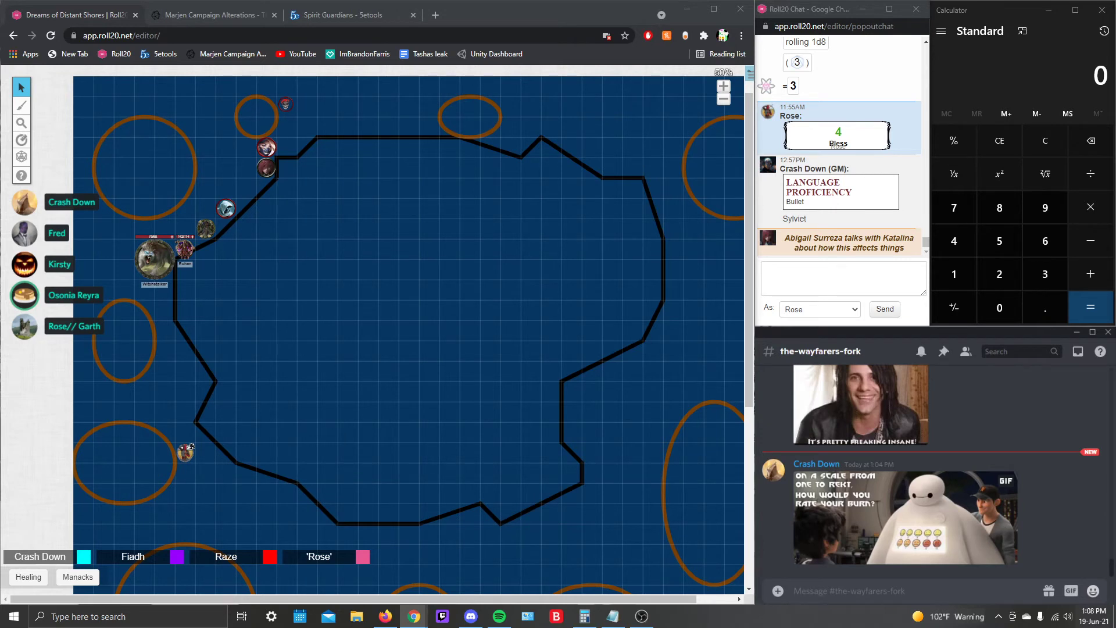
{"action": "scroll", "scroll_direction": "down", "scroll_amount": 3}
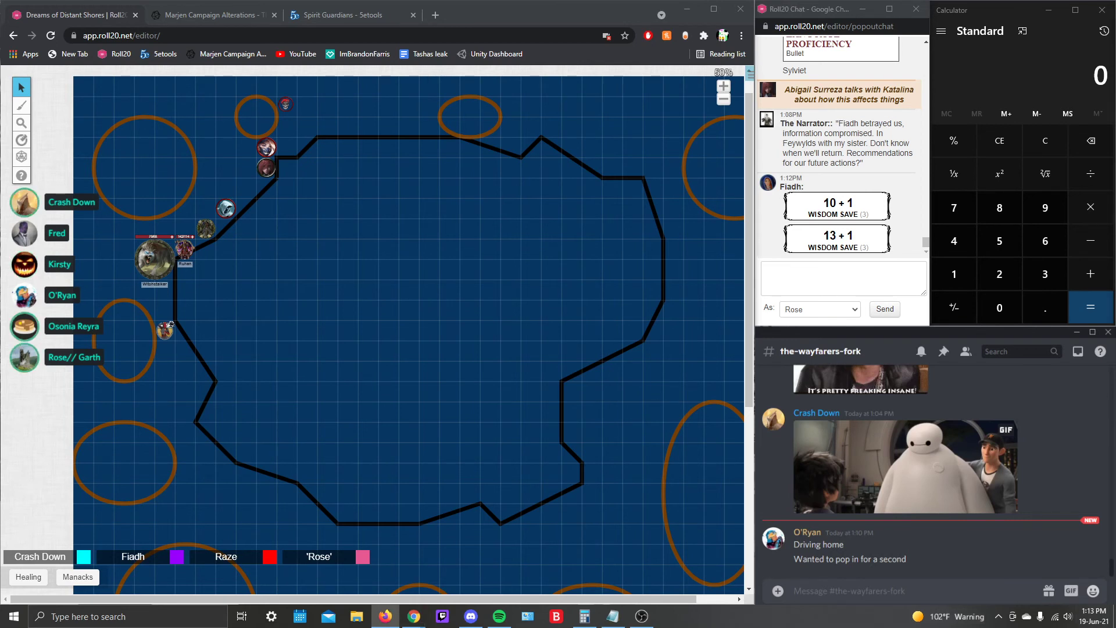
{"action": "mouse_move", "coordinate": [1043, 401]}
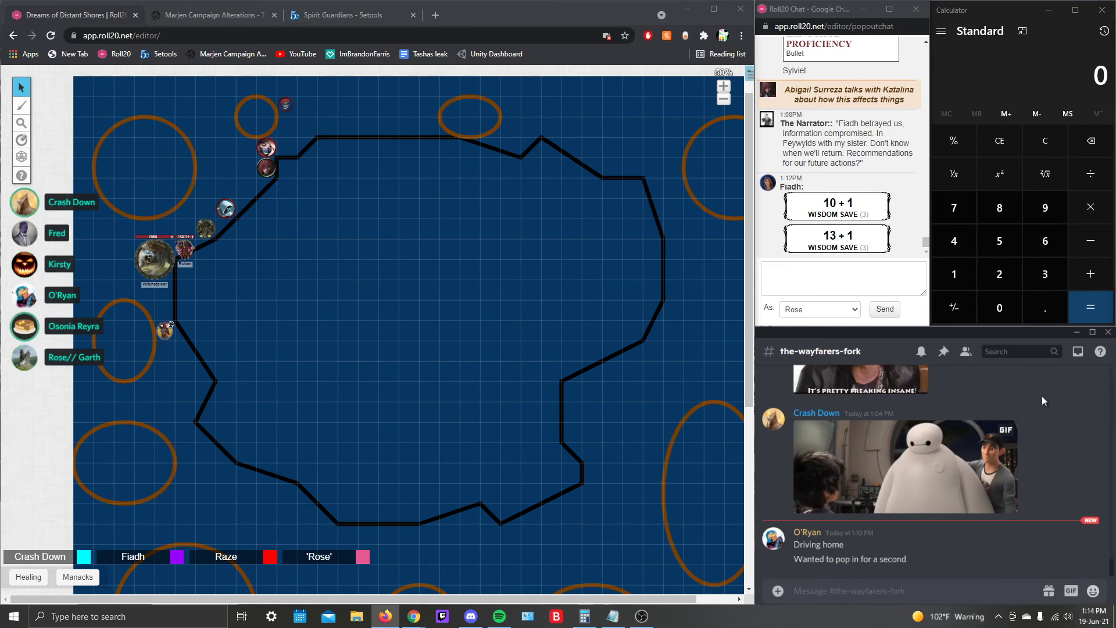
{"action": "mouse_move", "coordinate": [840, 434]}
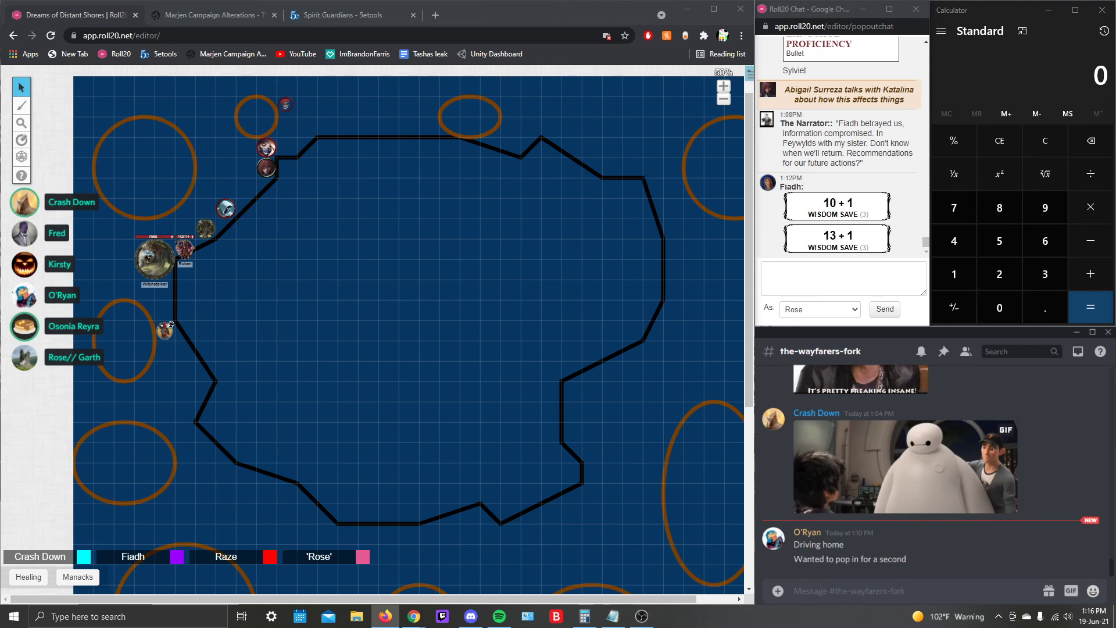
{"action": "mouse_move", "coordinate": [977, 573]}
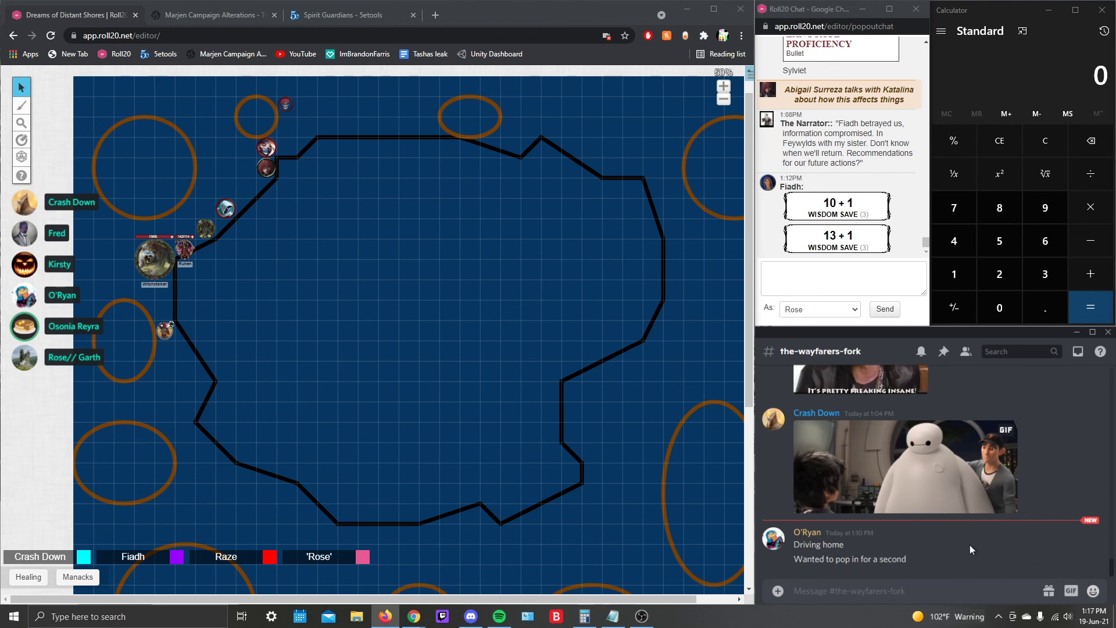
{"action": "mouse_move", "coordinate": [971, 545]}
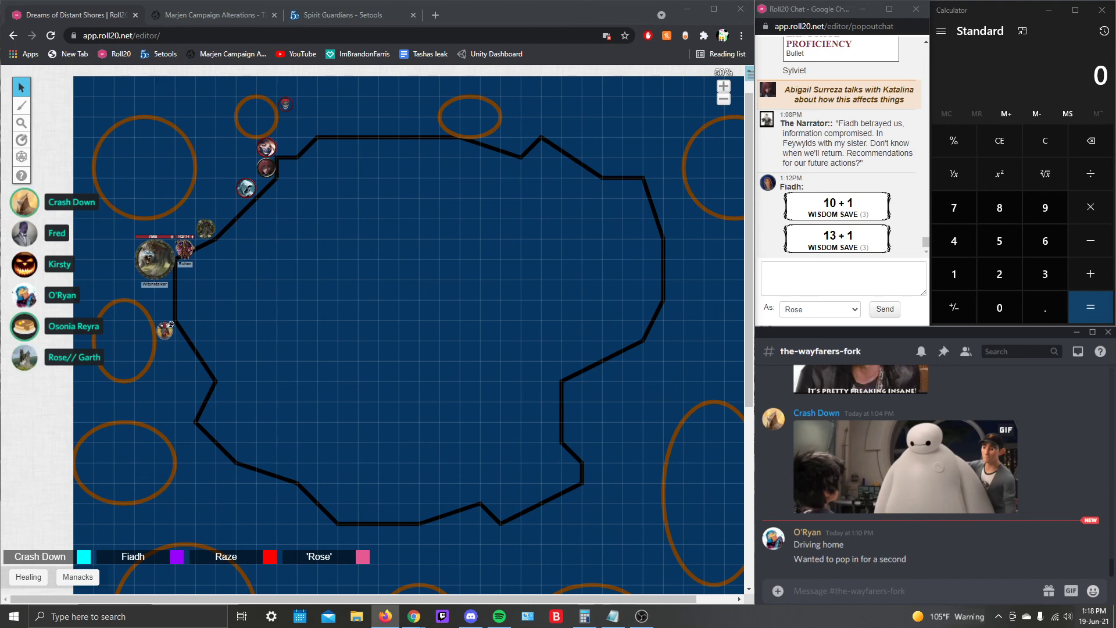
{"action": "mouse_move", "coordinate": [1055, 330]}
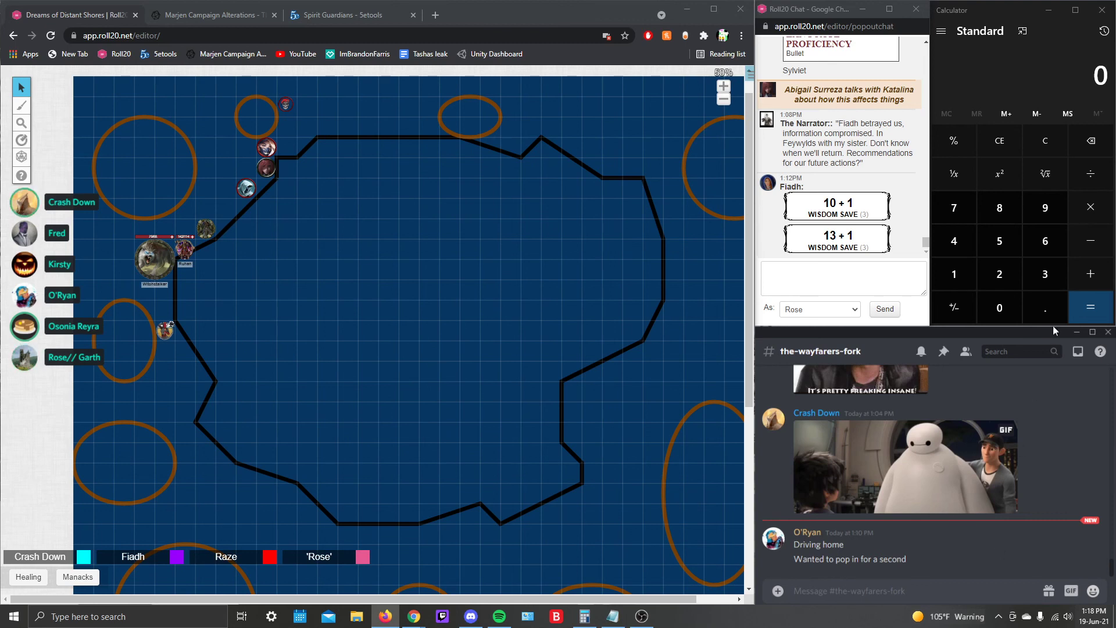